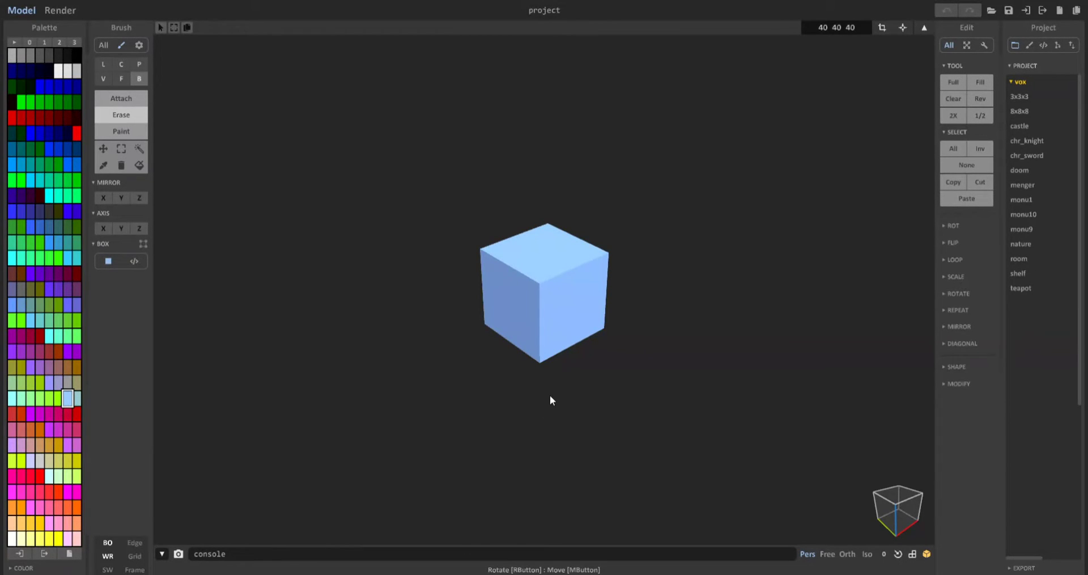
mouse_move(607, 324)
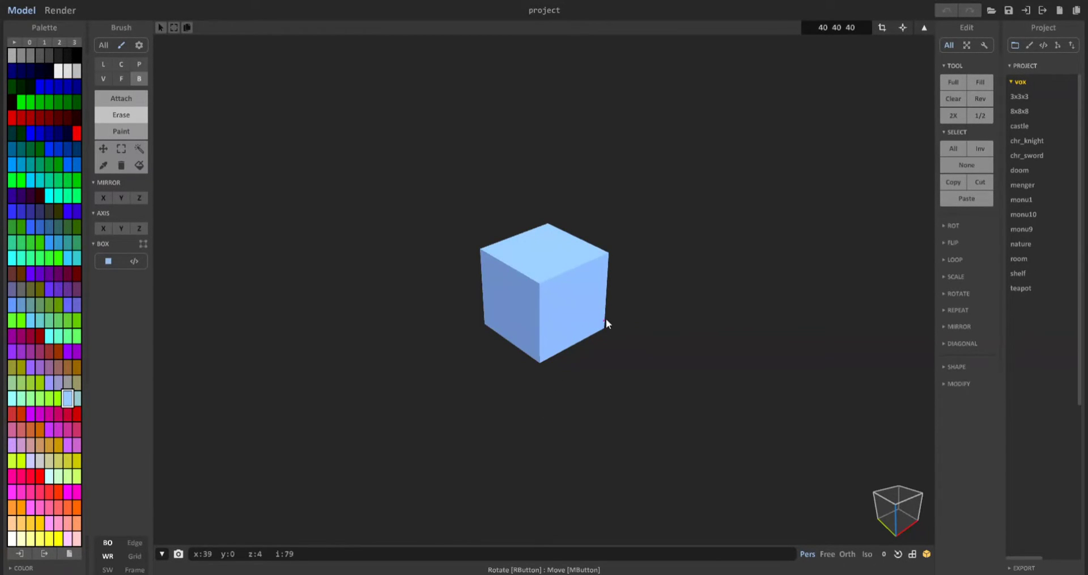
mouse_move(624, 292)
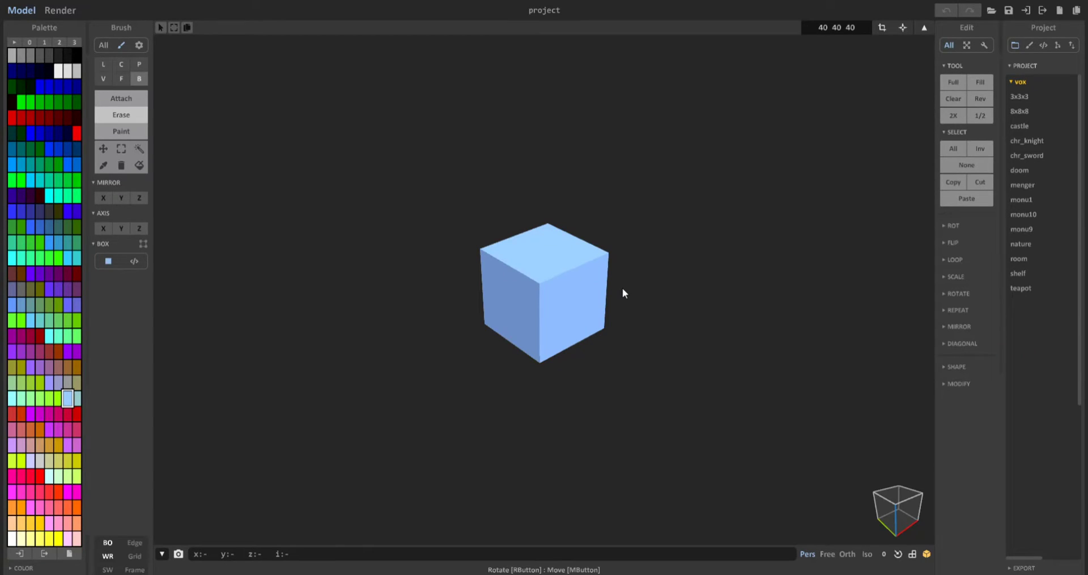
mouse_move(632, 292)
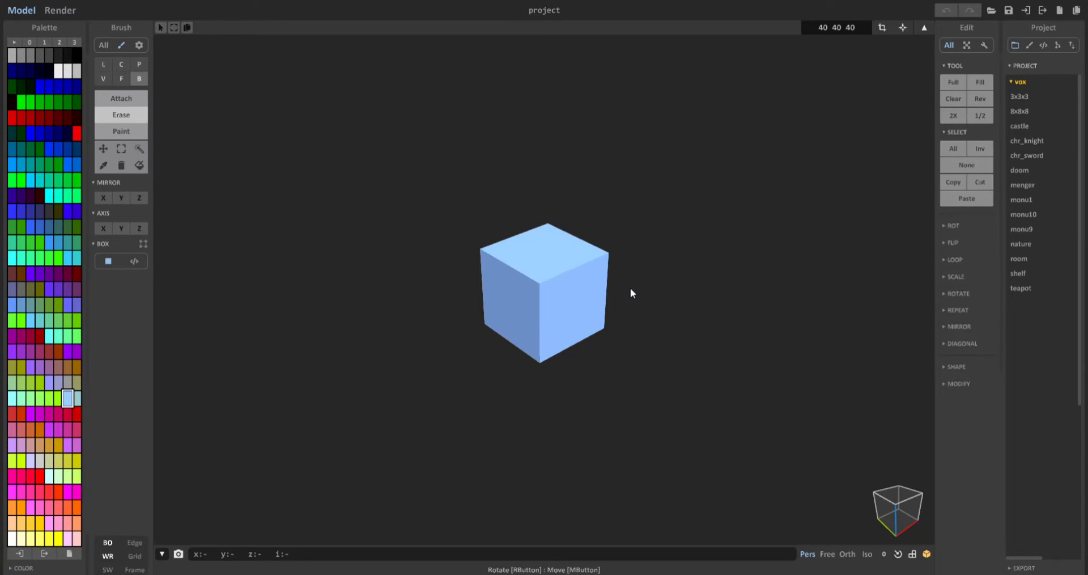
mouse_move(623, 306)
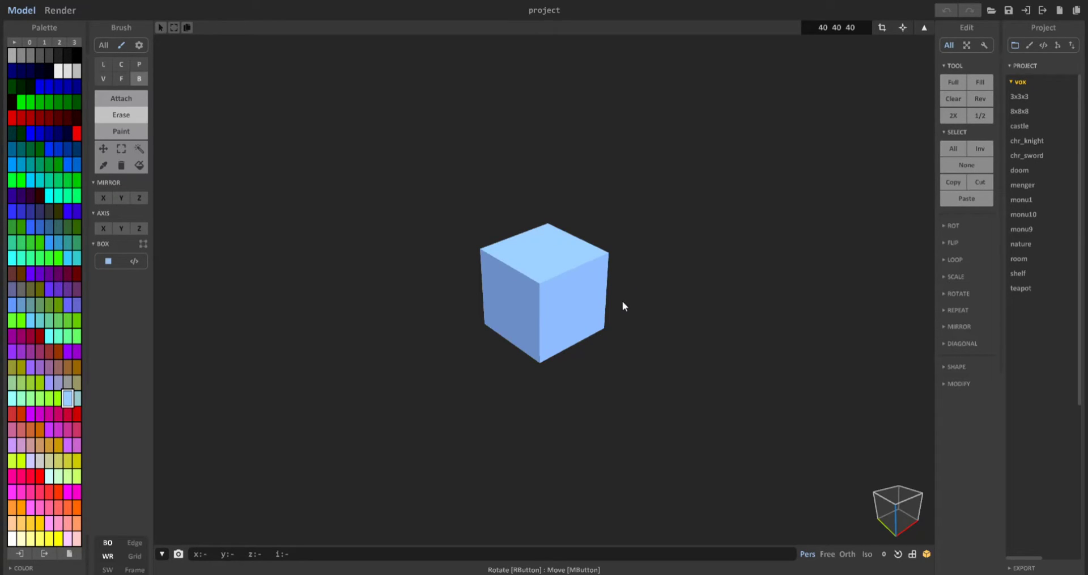
mouse_move(612, 304)
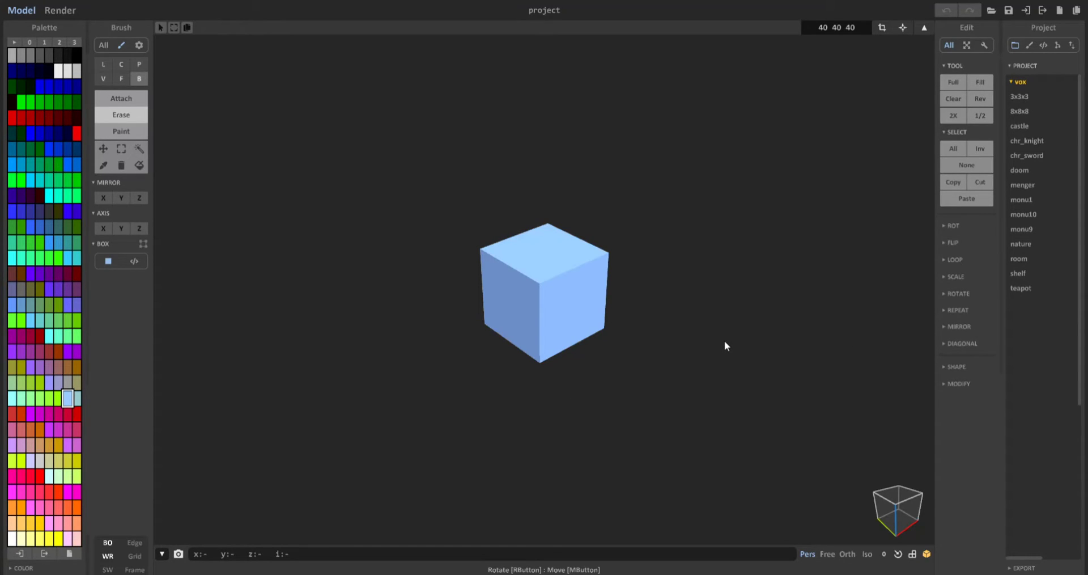
mouse_move(715, 344)
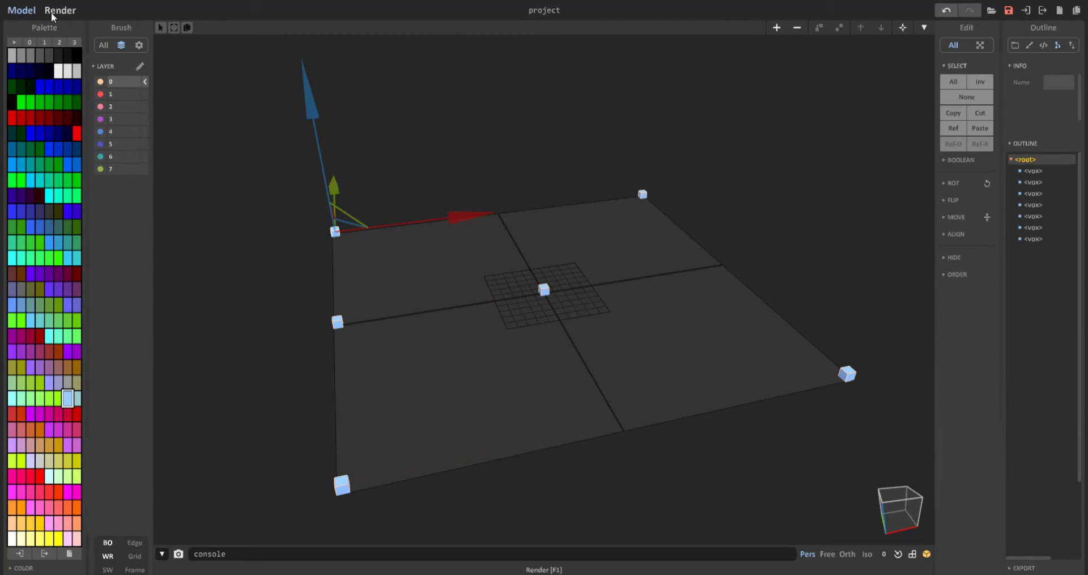
Step: Switch from World view to the Render view of the scattered cubes
click(61, 11)
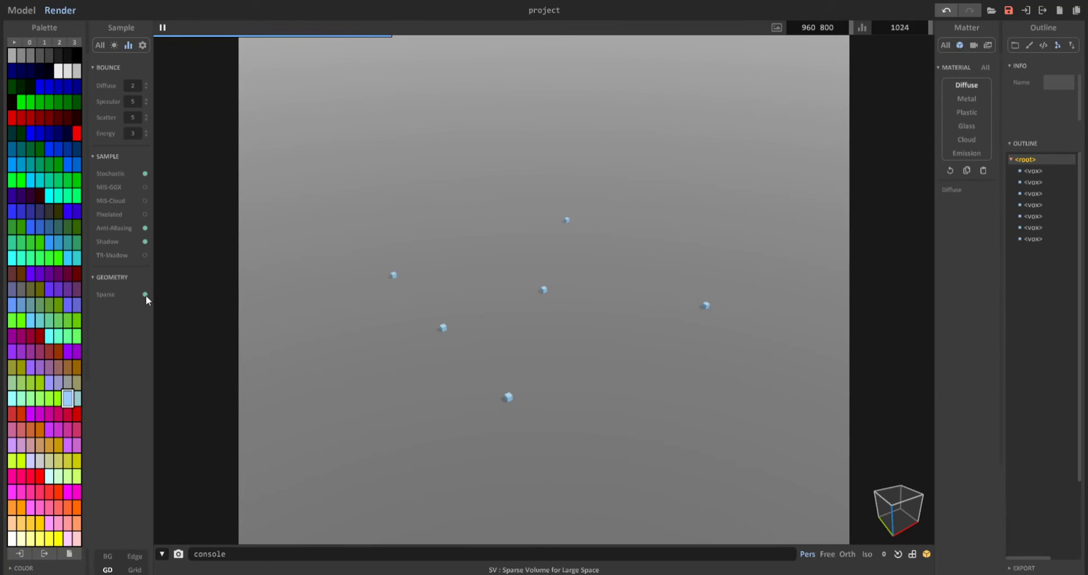
Step: Disable Sparse under Geometry so only the central cube renders
click(144, 294)
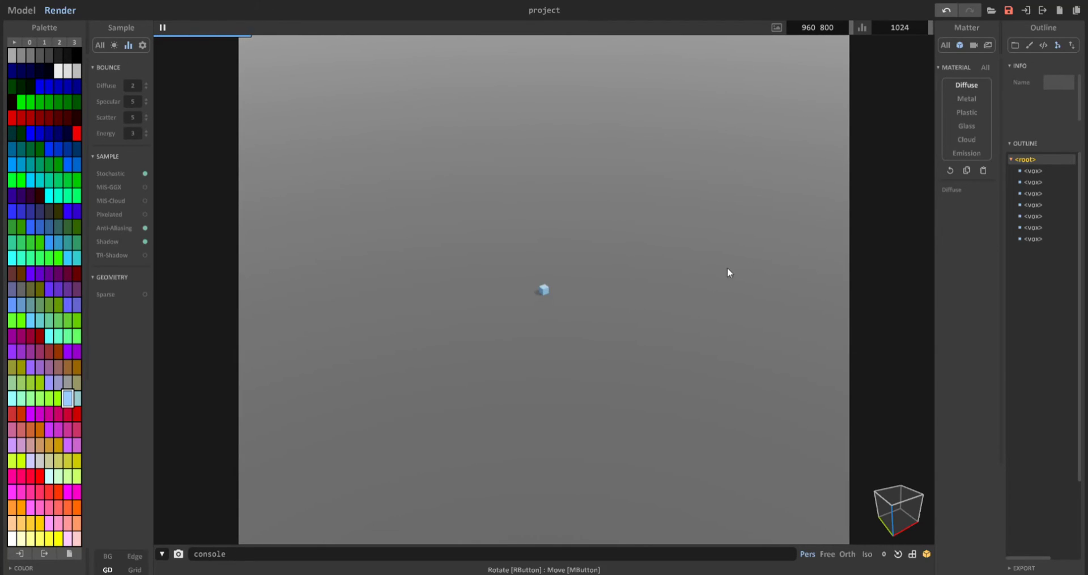
Step: Show All render settings, then return to the Sample tab to re-enable Sparse
click(120, 27)
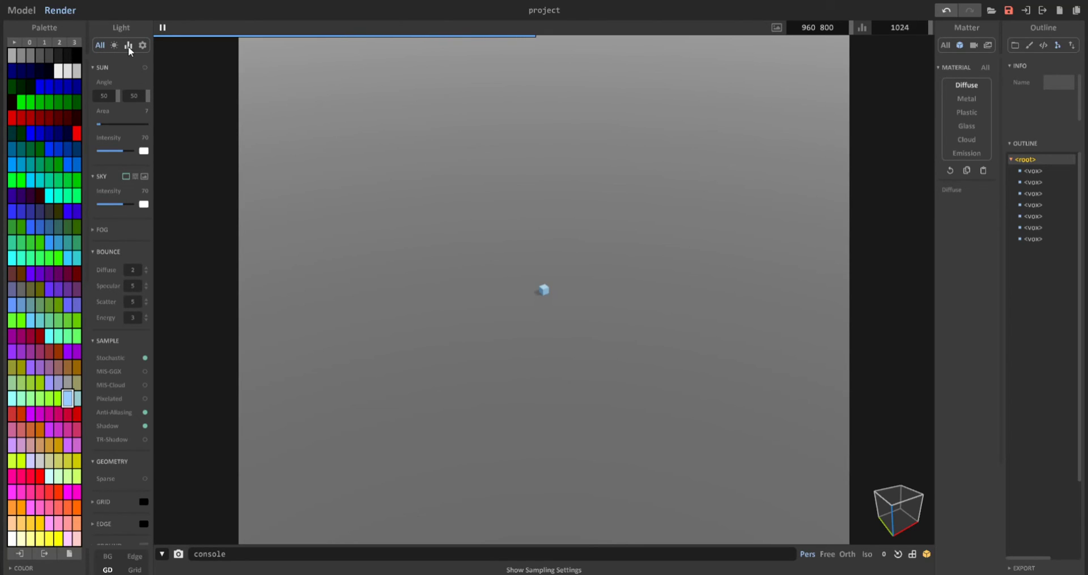
click(128, 45)
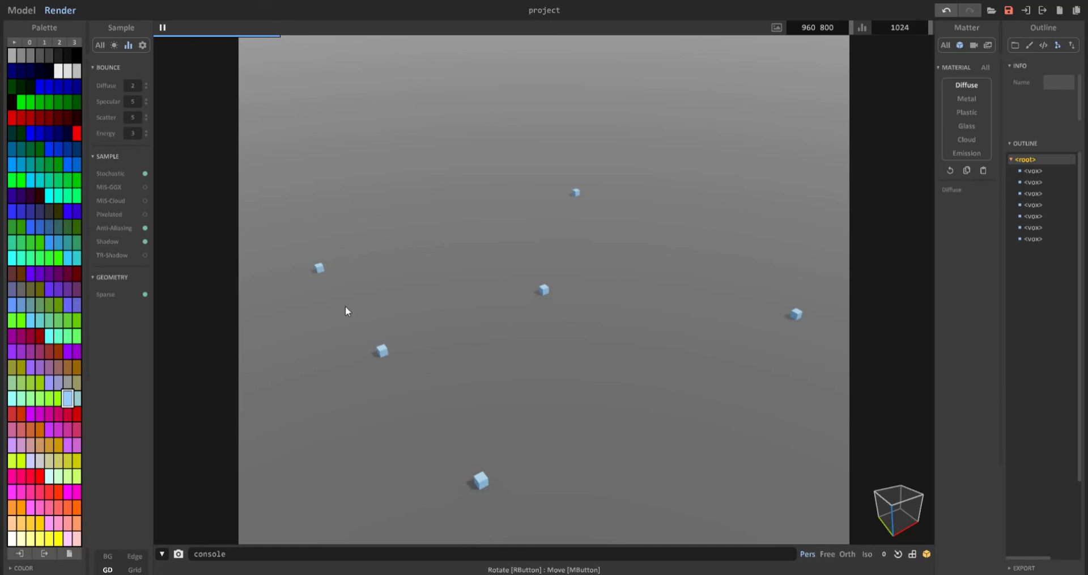
mouse_move(840, 59)
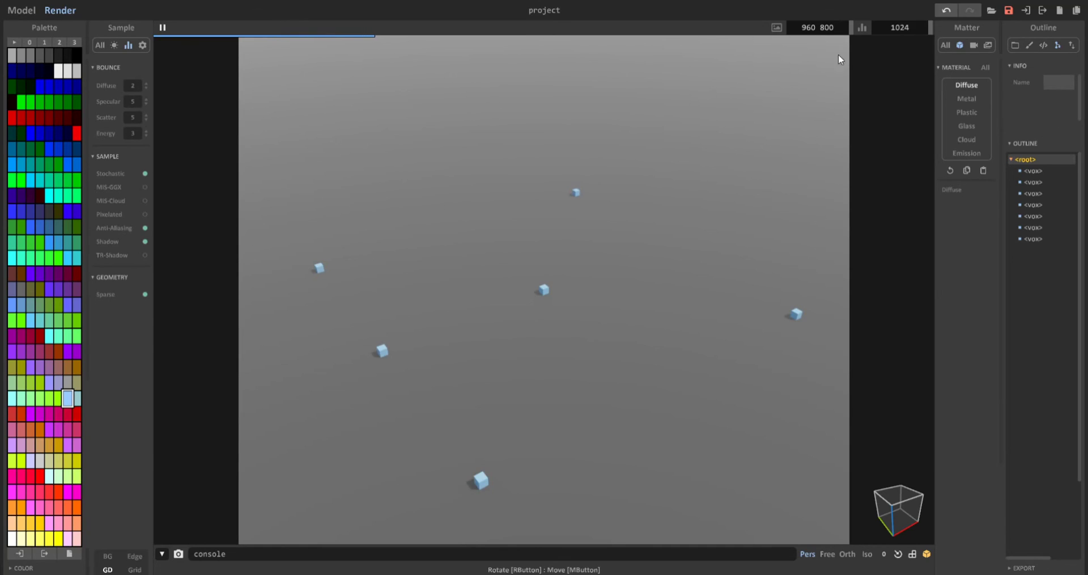